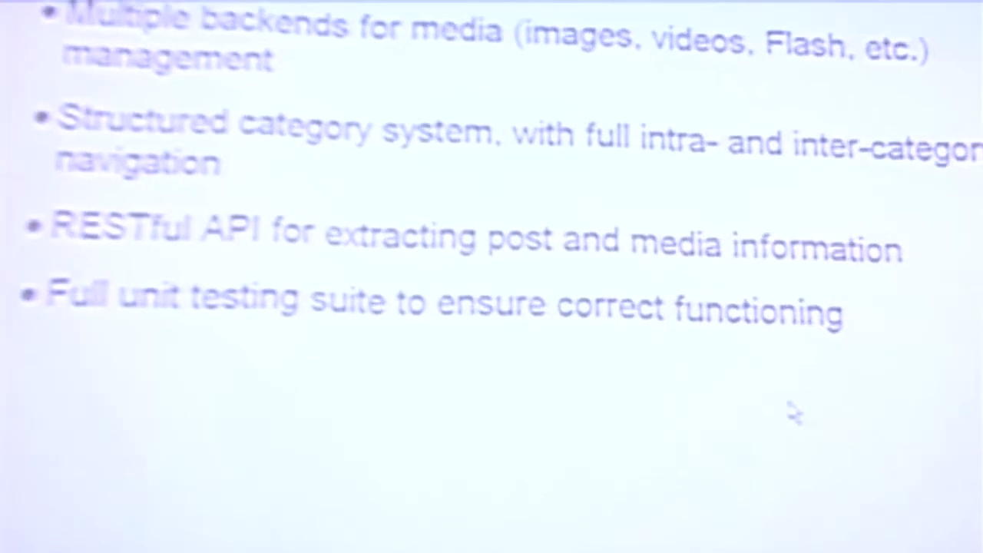
scroll("down", 3)
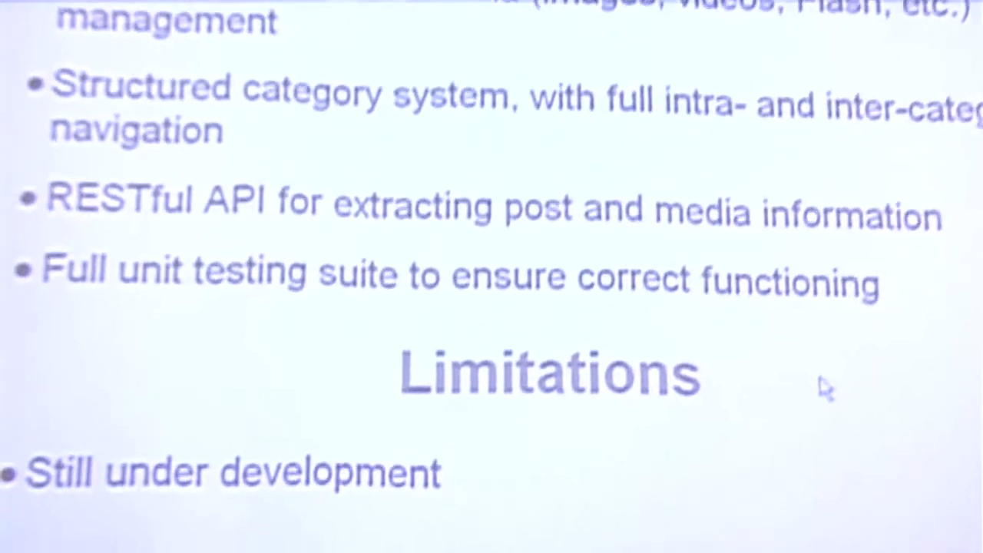